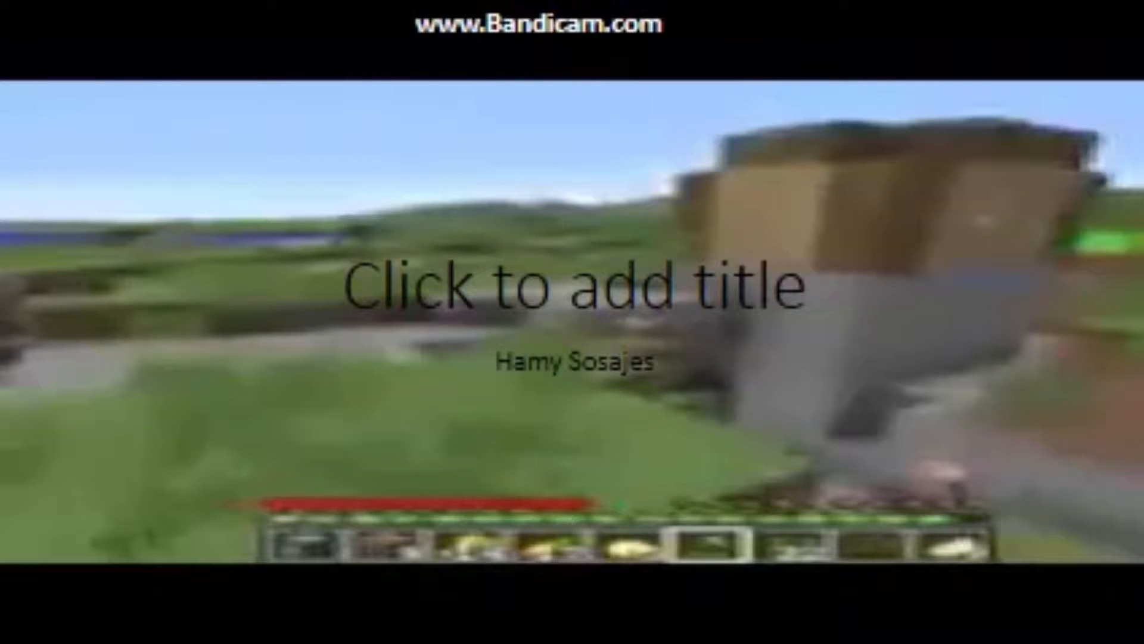
Let the intro title card 'Mincarft and moor' play out until the XP desktop shows
{"action": "type", "text": "Mincarft and moor"}
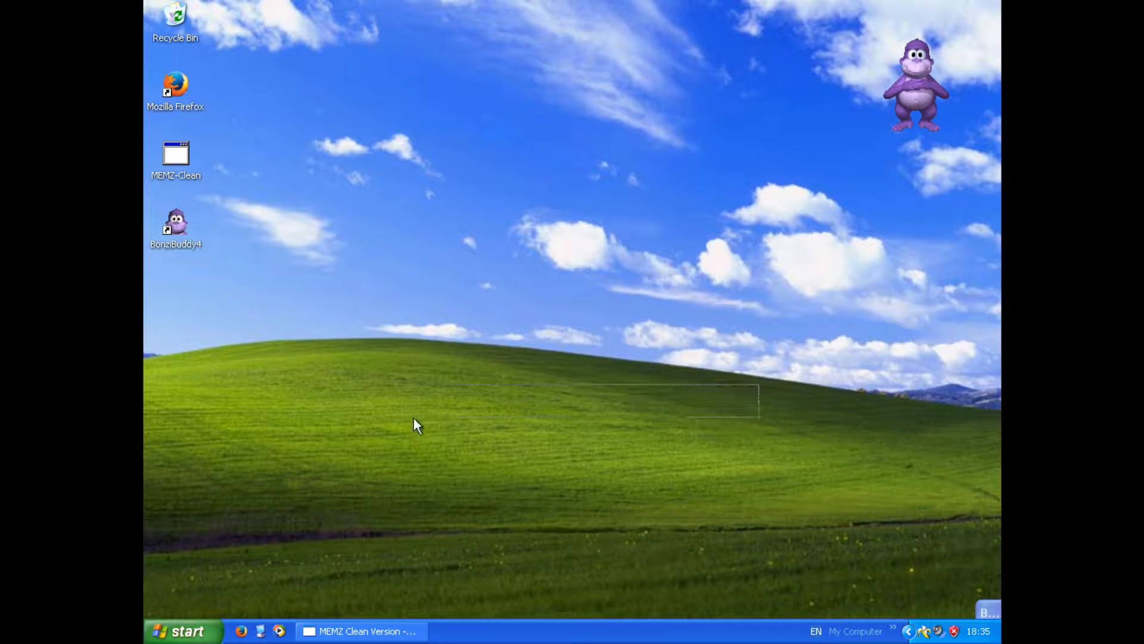
{"action": "left_click_drag", "start_coordinate": [416, 423], "coordinate": [810, 117]}
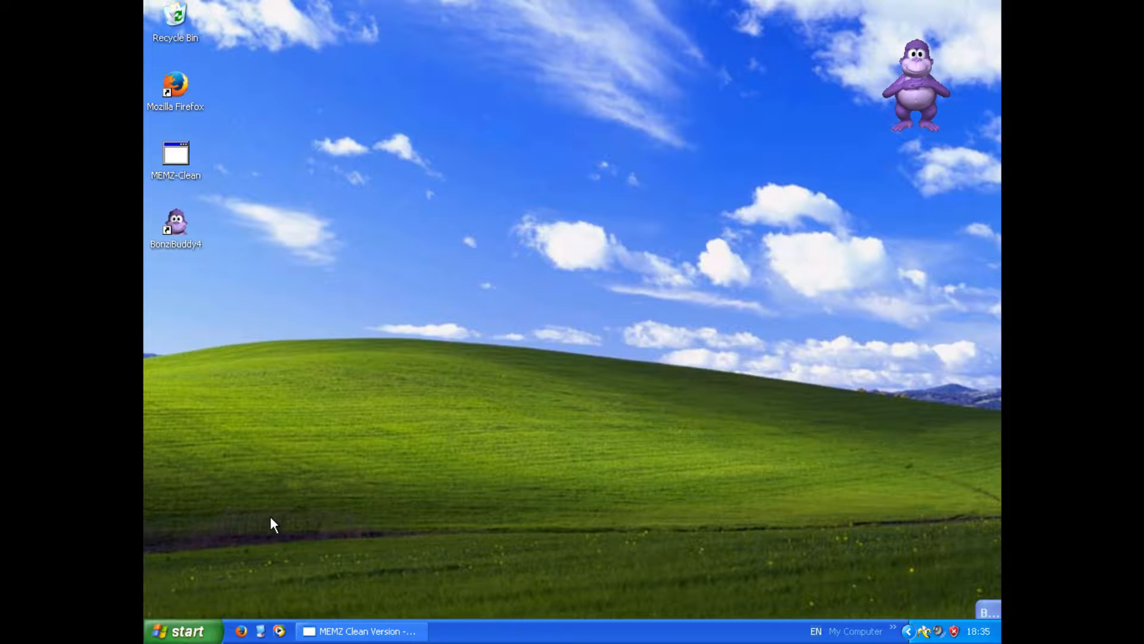
{"action": "mouse_move", "coordinate": [607, 285]}
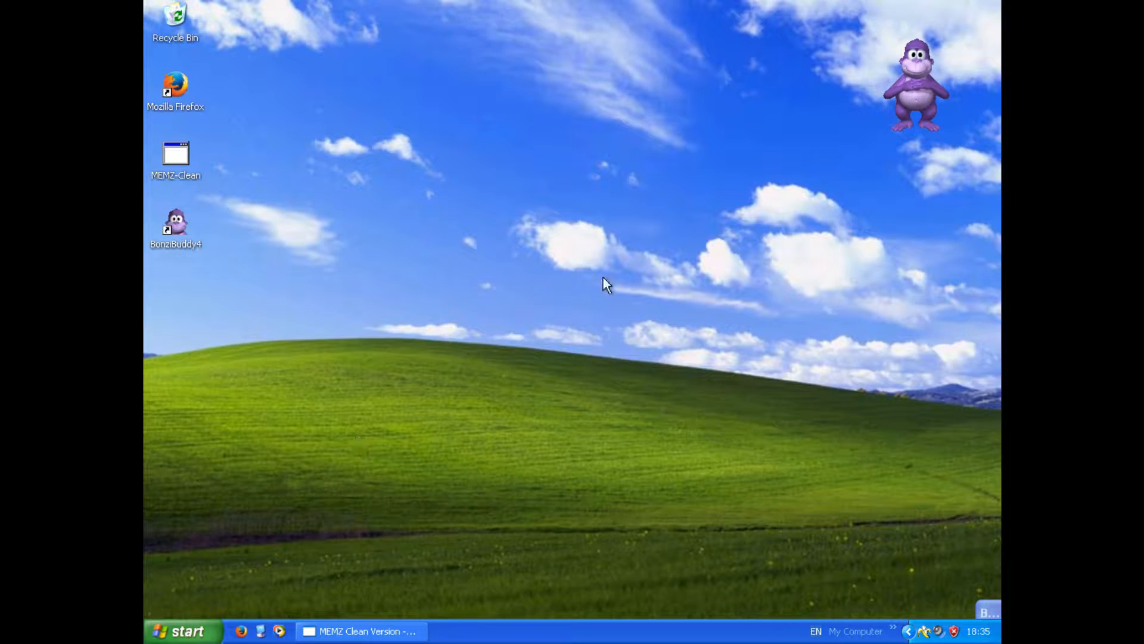
{"action": "mouse_move", "coordinate": [767, 197]}
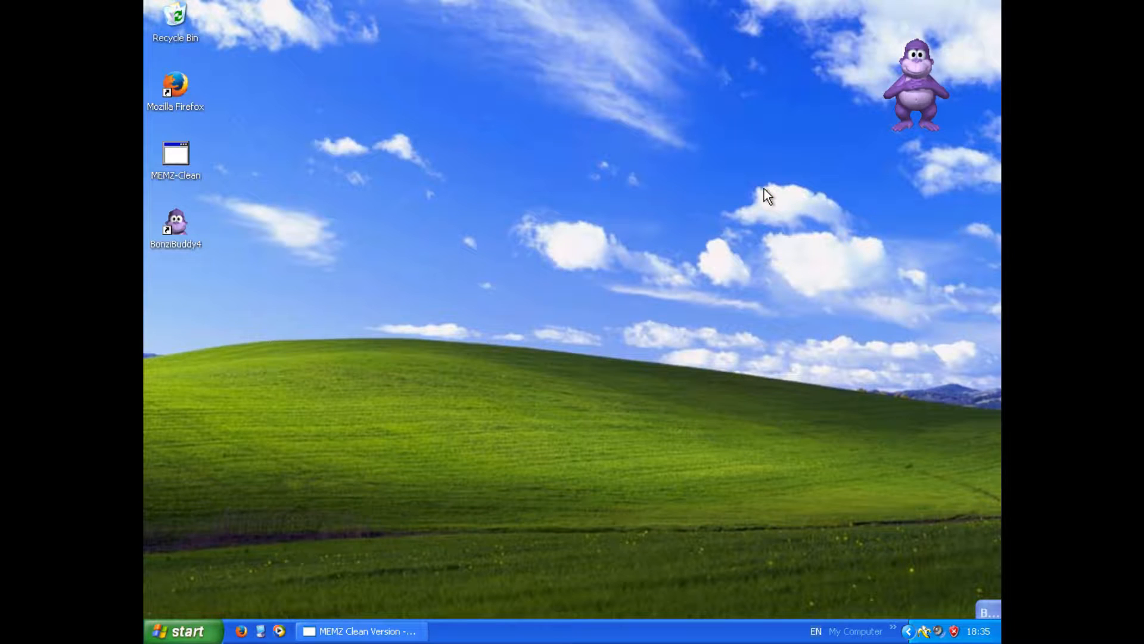
{"action": "mouse_move", "coordinate": [752, 189]}
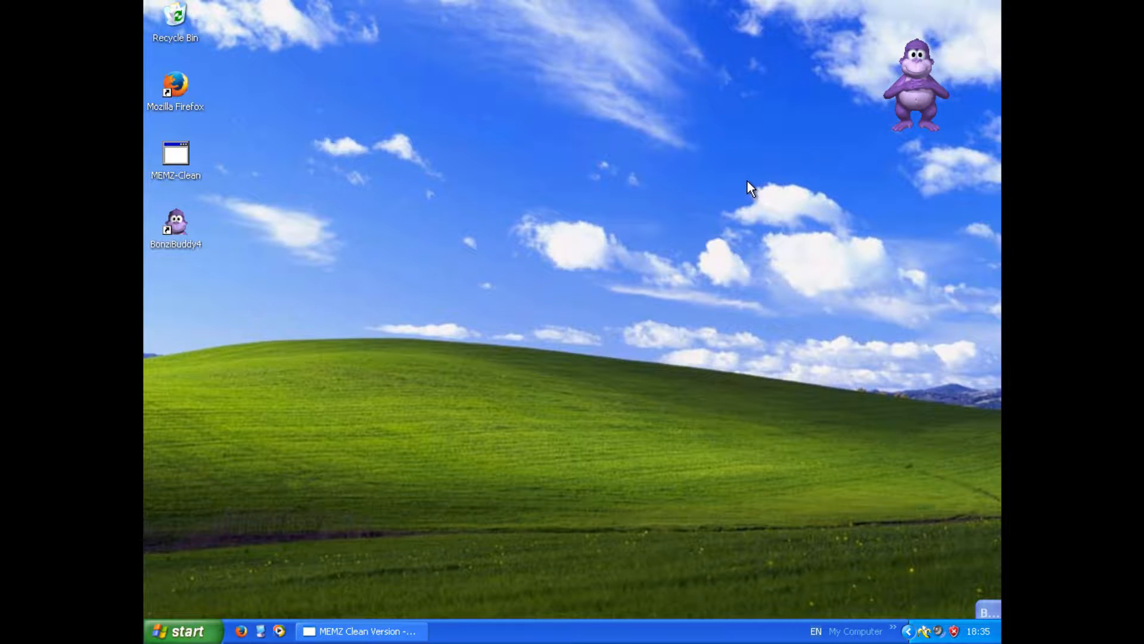
Have BonziBuddy tell a joke from its right-click action menu
{"action": "right_click", "coordinate": [918, 83]}
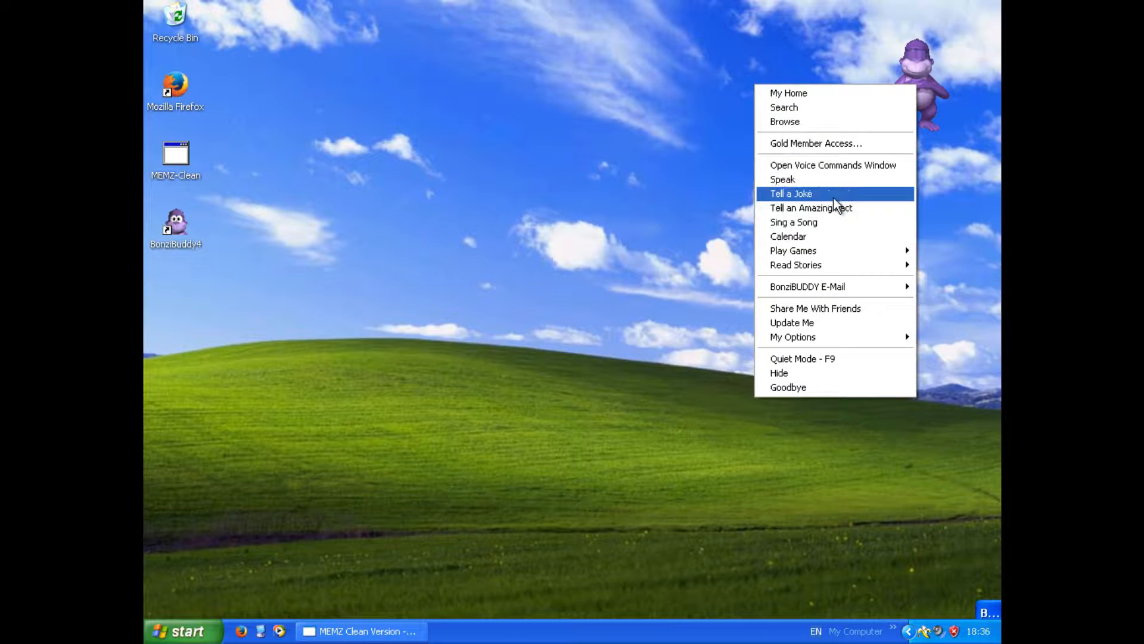
{"action": "left_click", "coordinate": [792, 193]}
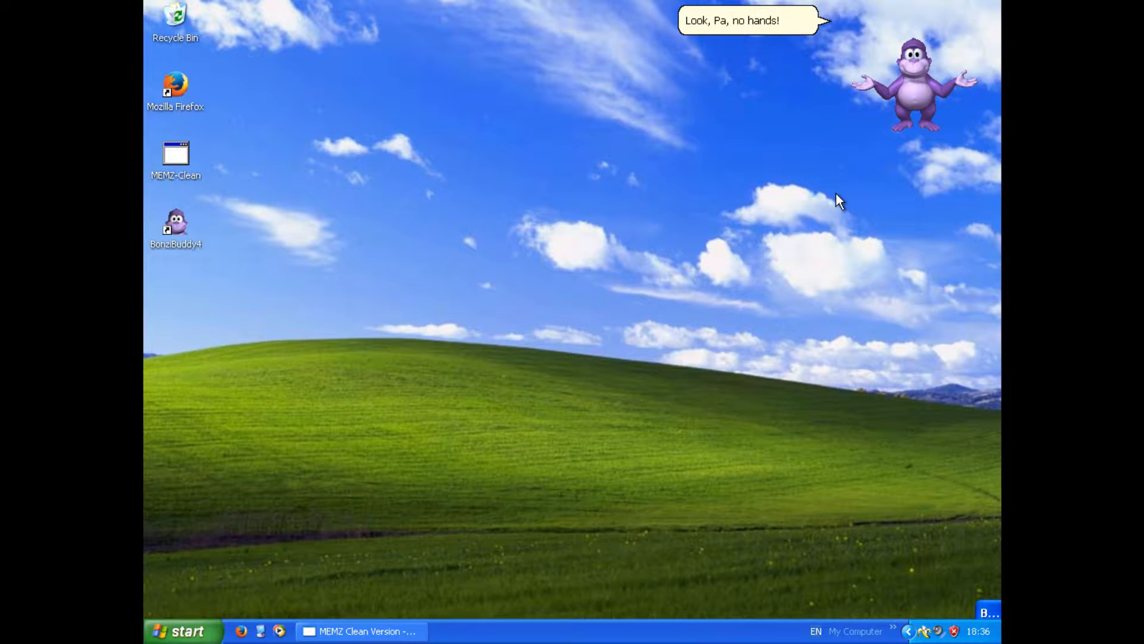
{"action": "left_click", "coordinate": [184, 631]}
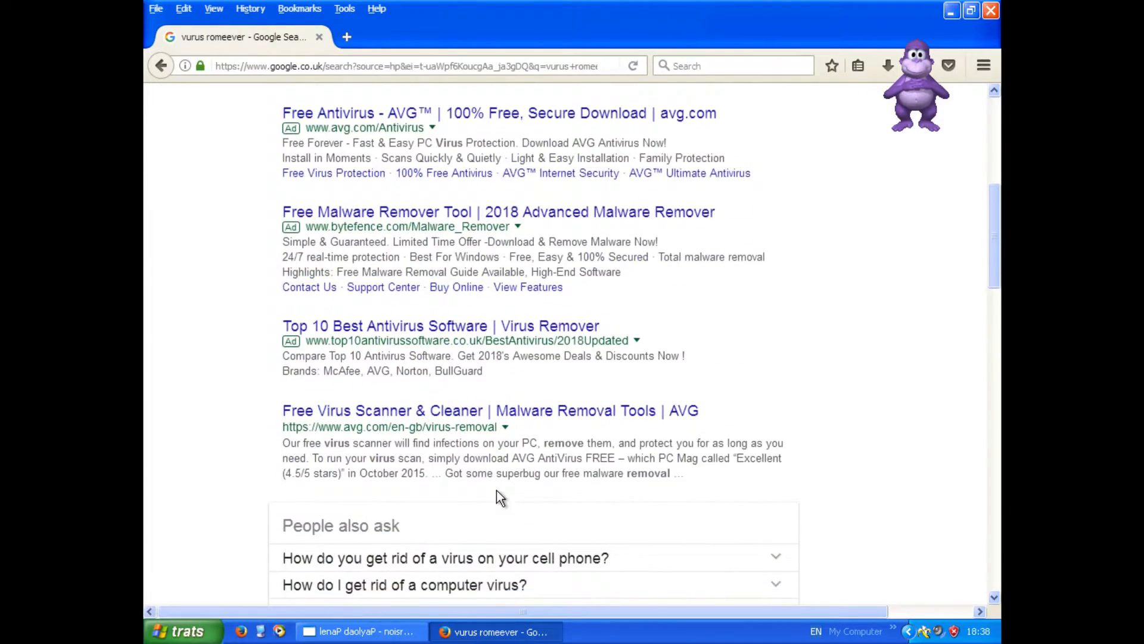
Search the web ('translate.ggole.com', 'Hammy Sausa') and reach the Wise Care 365 product page
{"action": "type", "text": "translate.ggole.com"}
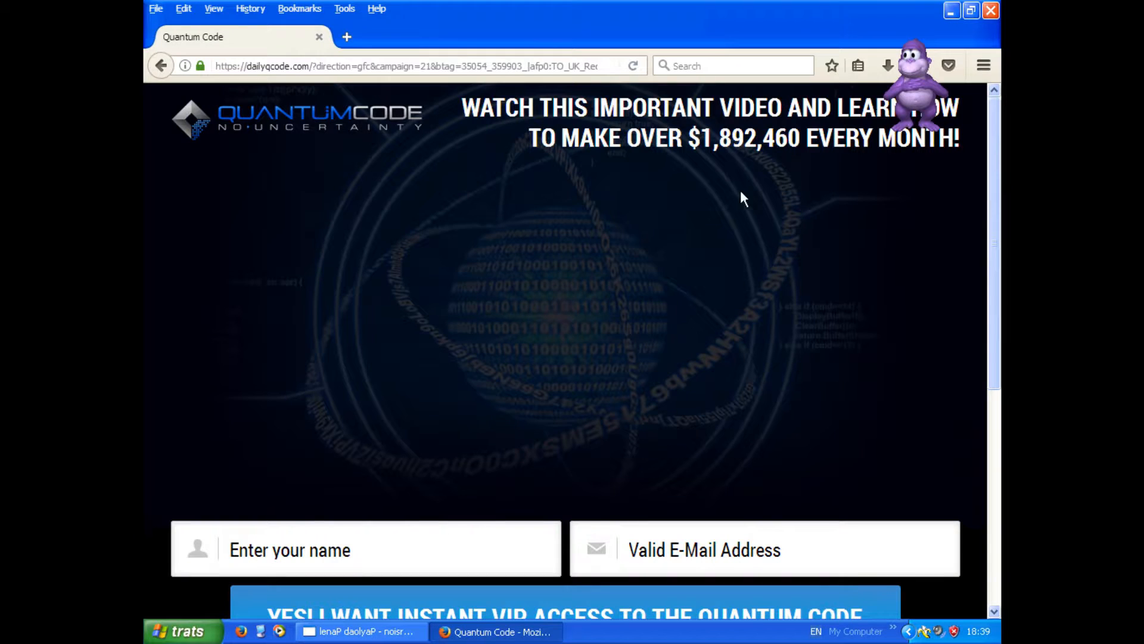
{"action": "type", "text": "Hammy Sausa"}
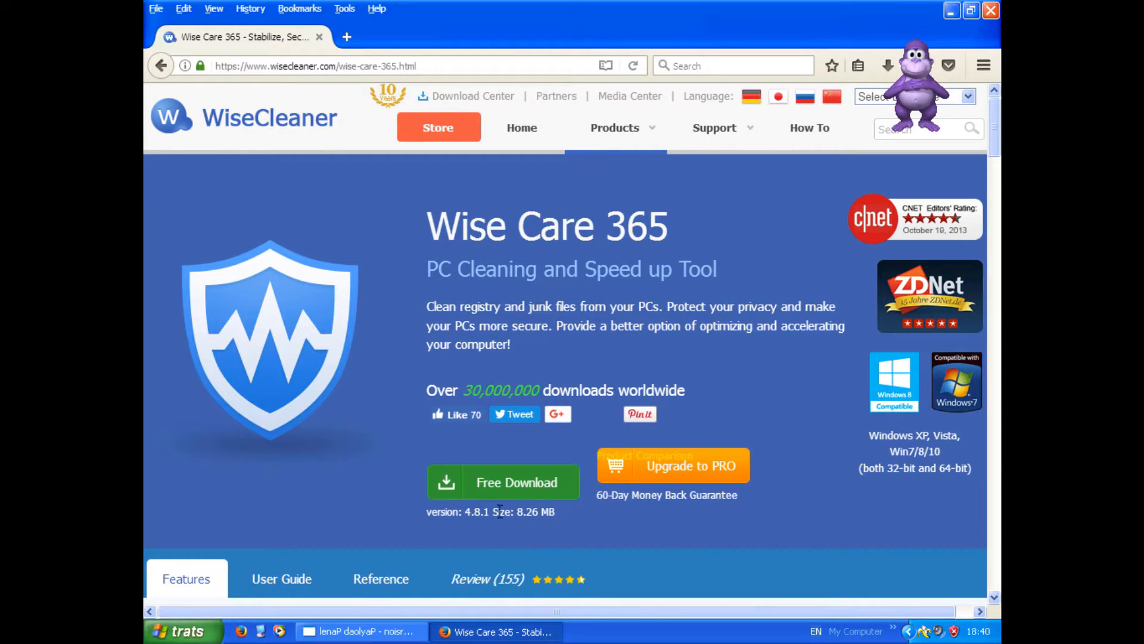
{"action": "mouse_move", "coordinate": [516, 483]}
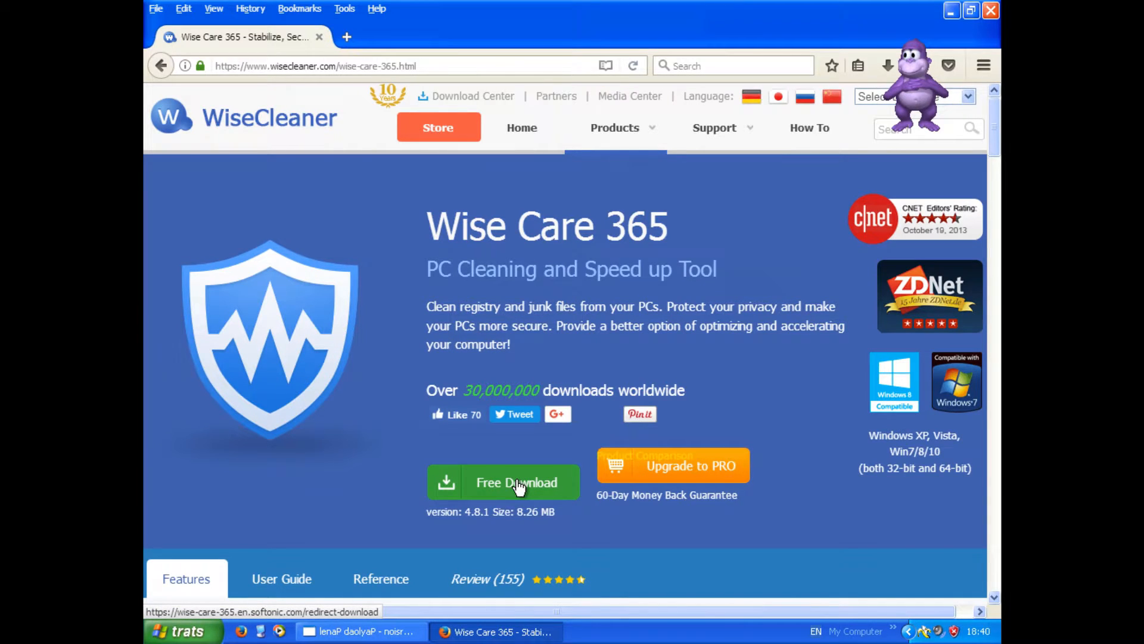
Start the free Wise Care 365 installer download via the WiseCleaner and Softonic pages
{"action": "left_click", "coordinate": [503, 483]}
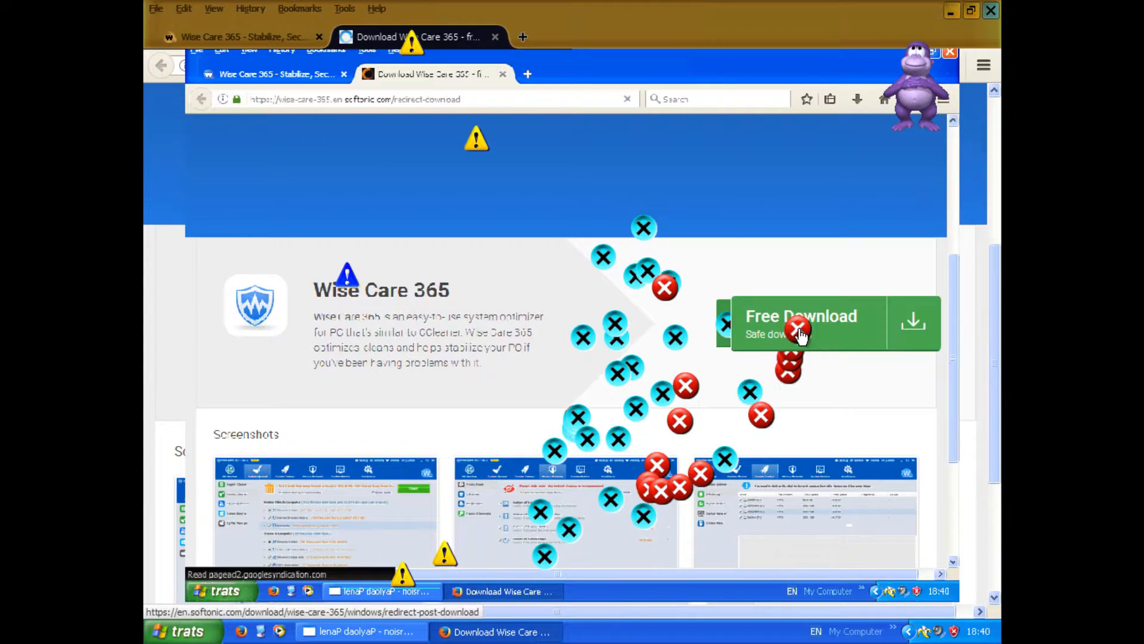
{"action": "left_click", "coordinate": [801, 323]}
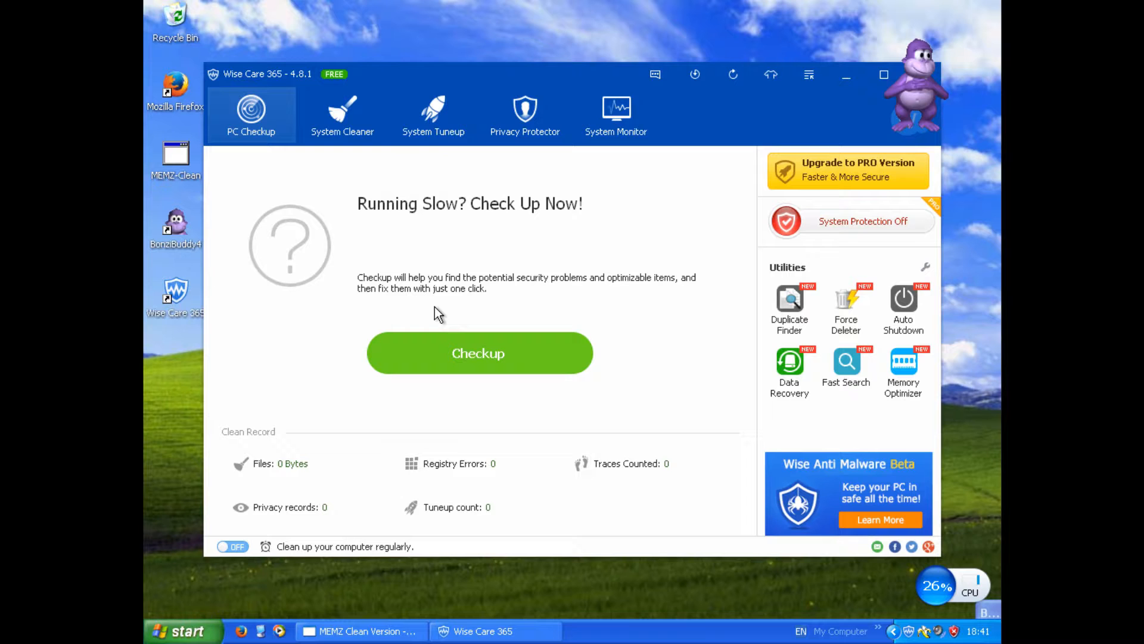
Run the PC checkup finding 446 problems, then close Wise Care 365
{"action": "left_click", "coordinate": [479, 352]}
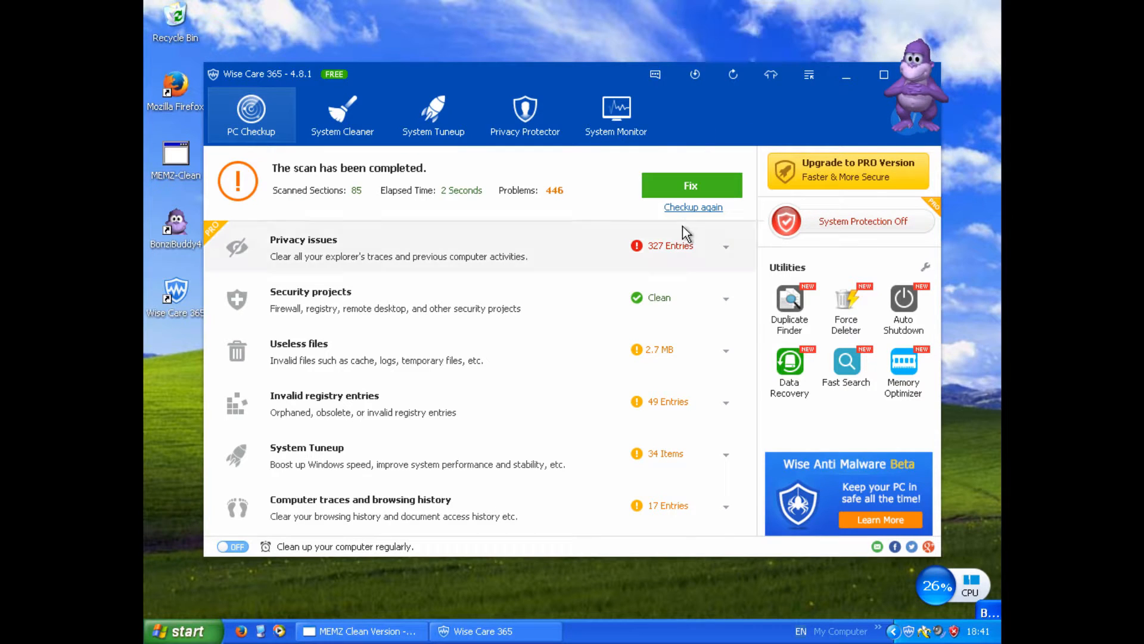
{"action": "left_click", "coordinate": [690, 186]}
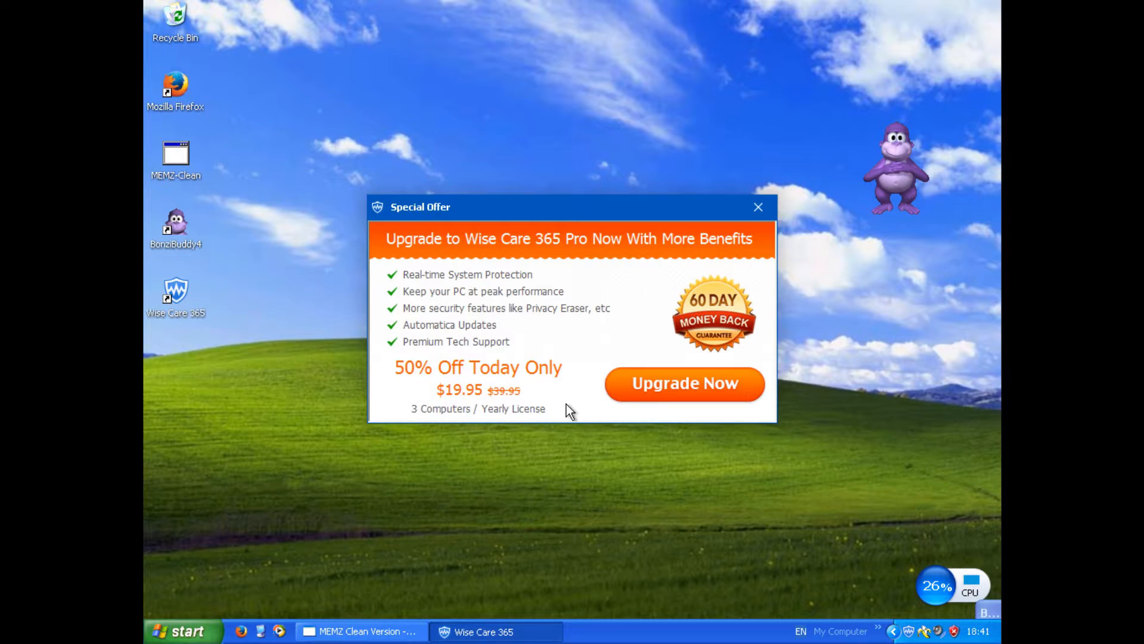
Dismiss the Pro upgrade Special Offer popup, leaving the clean desktop
{"action": "left_click", "coordinate": [684, 383]}
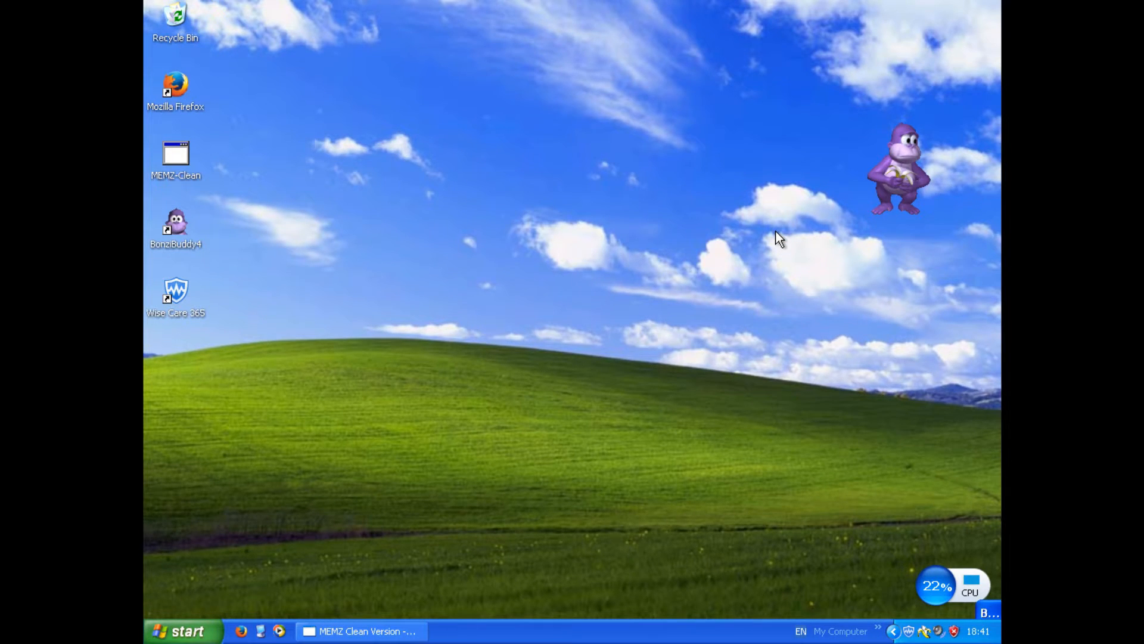
{"action": "mouse_move", "coordinate": [766, 225]}
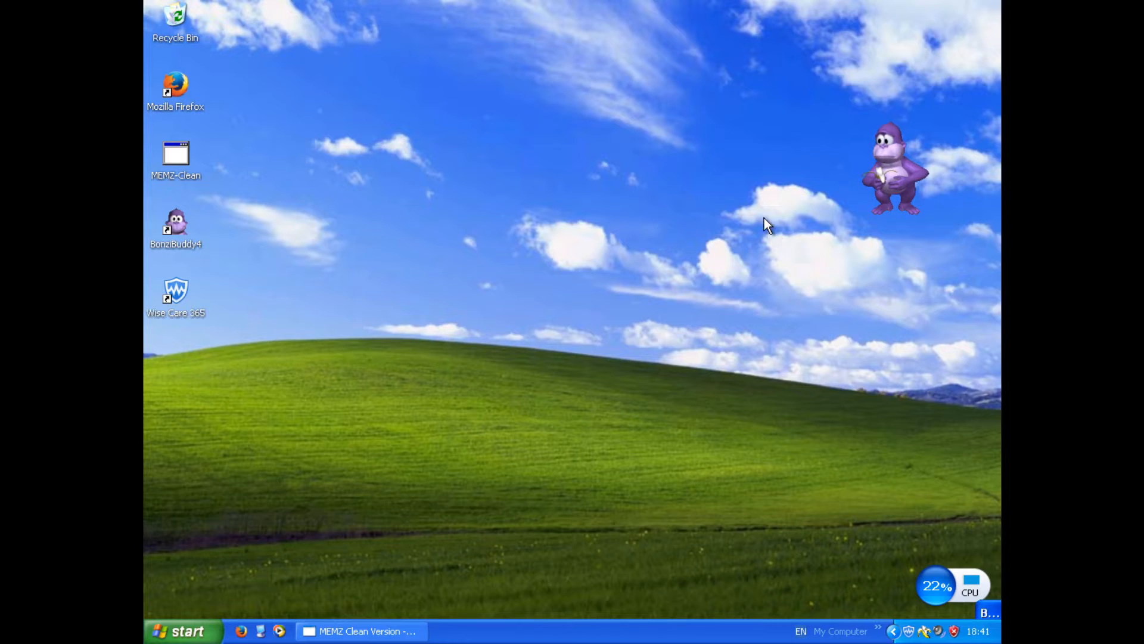